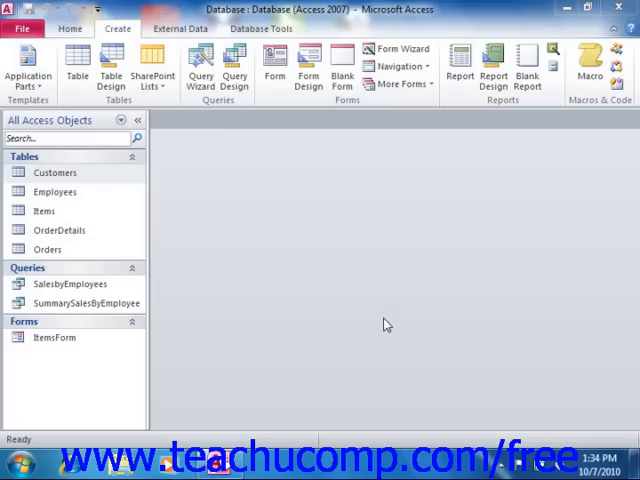
pyautogui.moveTo(333, 225)
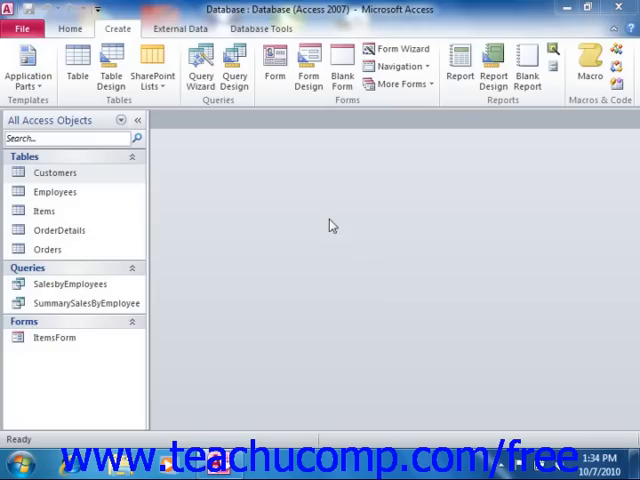
pyautogui.moveTo(306, 171)
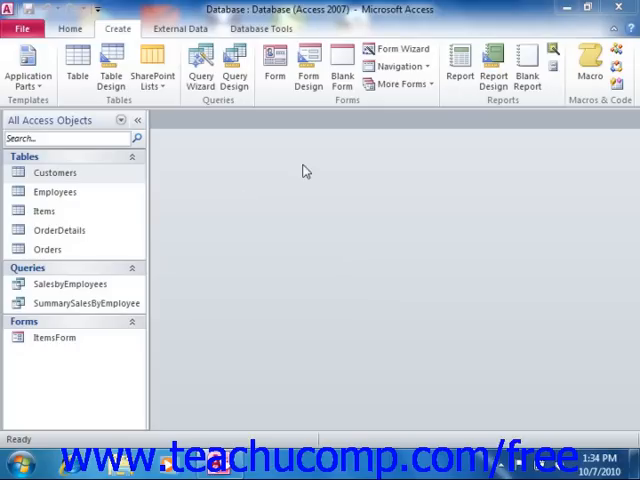
pyautogui.moveTo(345, 105)
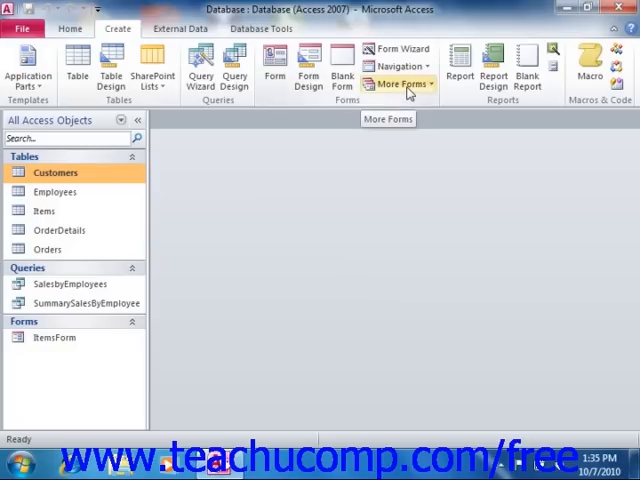
# Select the Customers table in the Navigation Pane as the source for new forms.
pyautogui.click(406, 73)
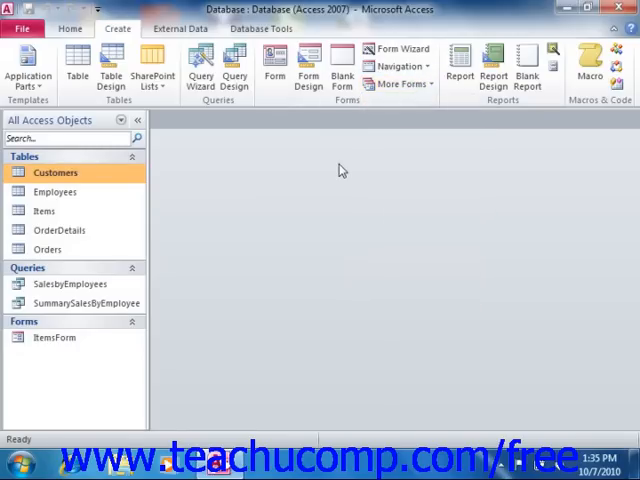
pyautogui.moveTo(309, 190)
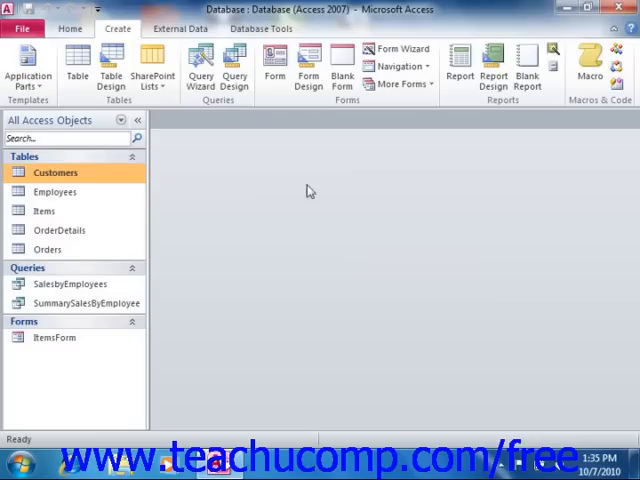
pyautogui.moveTo(173, 193)
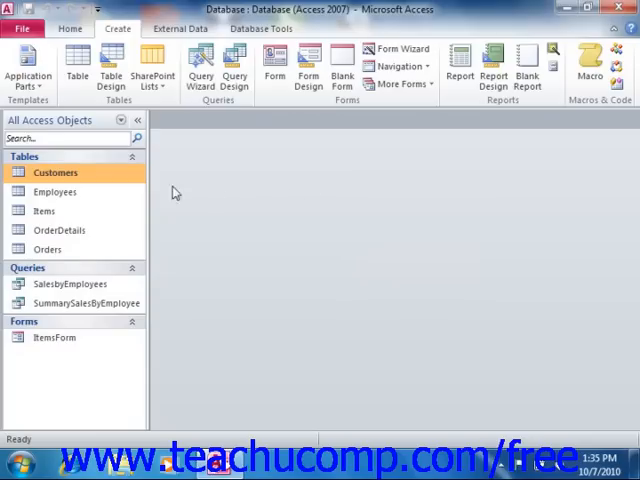
pyautogui.click(56, 172)
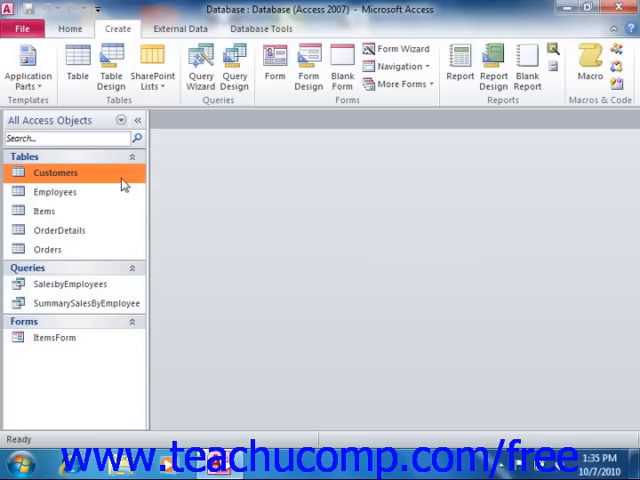
pyautogui.moveTo(116, 178)
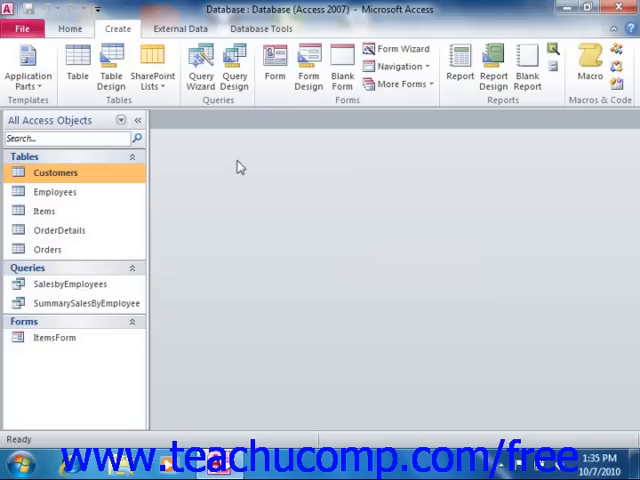
pyautogui.moveTo(303, 107)
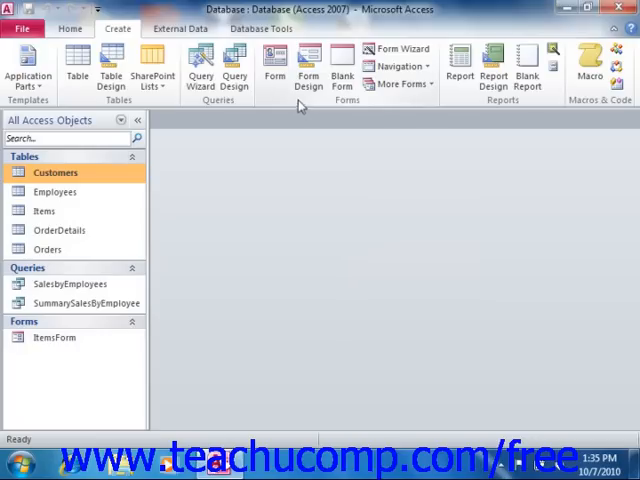
pyautogui.moveTo(303, 112)
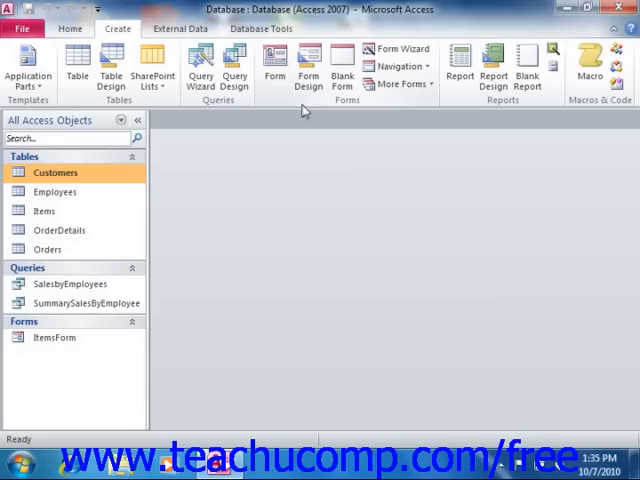
pyautogui.moveTo(300, 114)
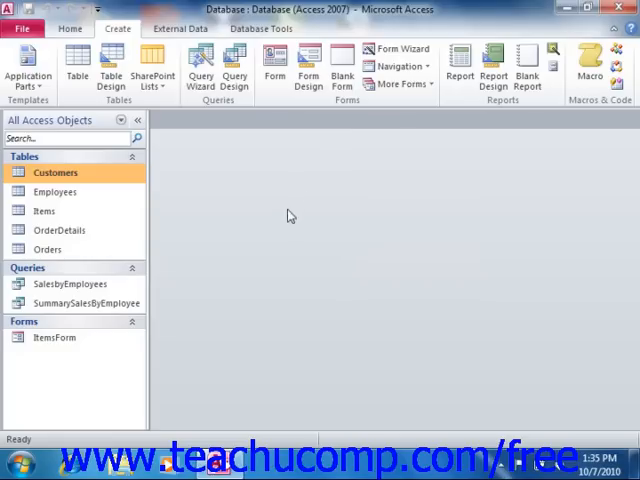
pyautogui.moveTo(343, 131)
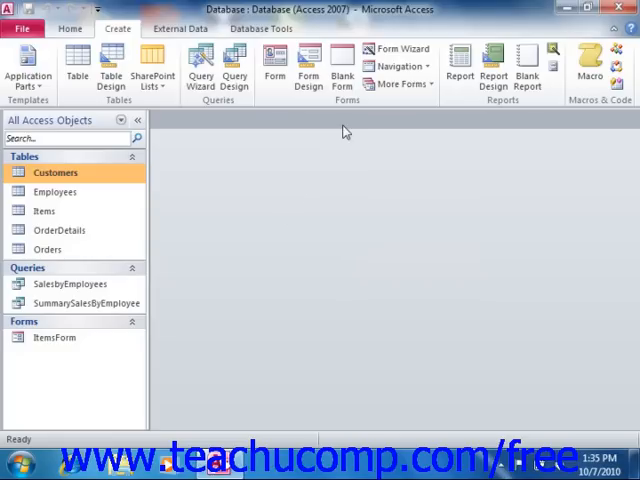
pyautogui.moveTo(343, 124)
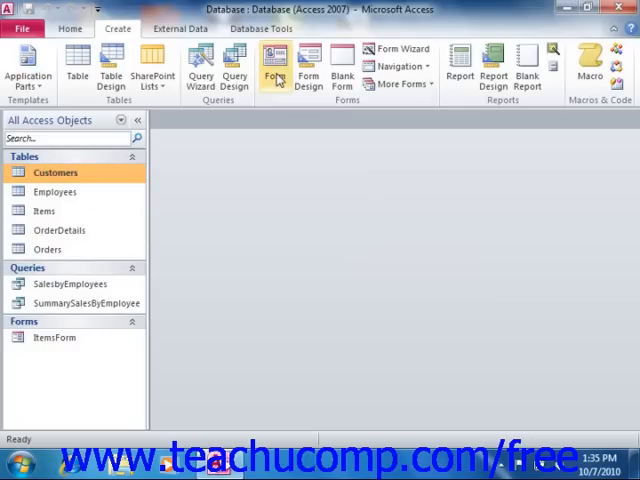
pyautogui.click(273, 68)
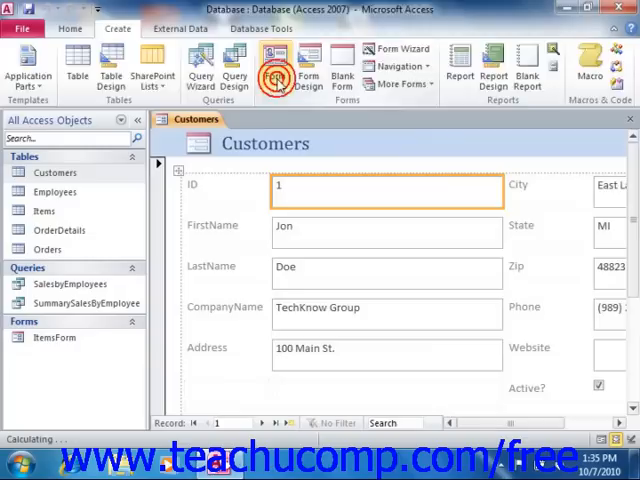
pyautogui.click(273, 70)
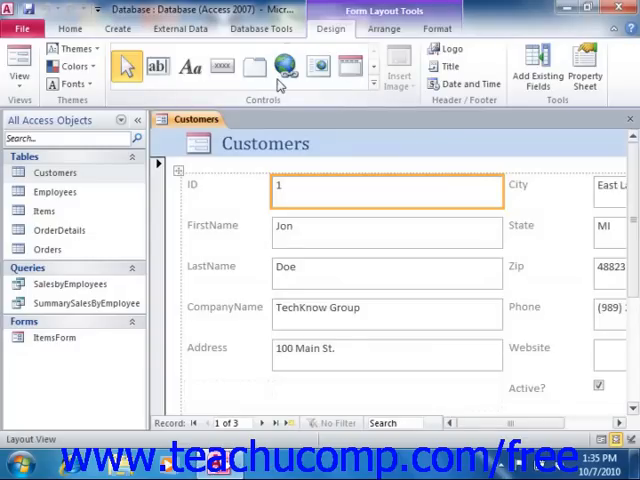
pyautogui.moveTo(461, 331)
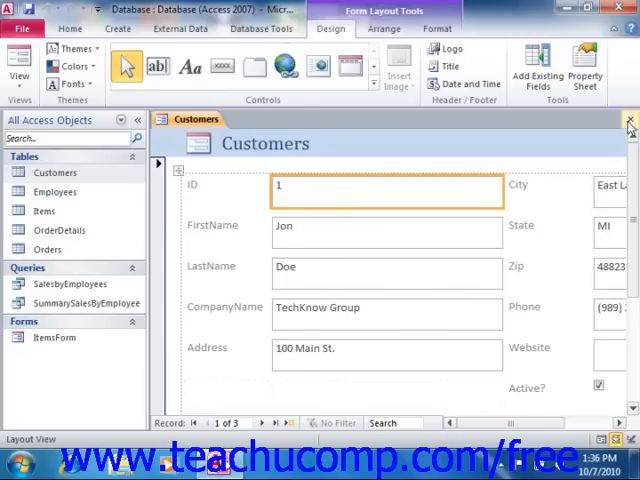
pyautogui.click(630, 119)
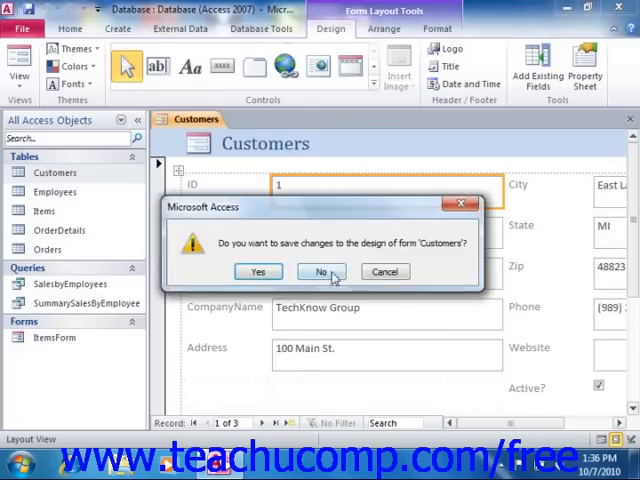
pyautogui.click(321, 271)
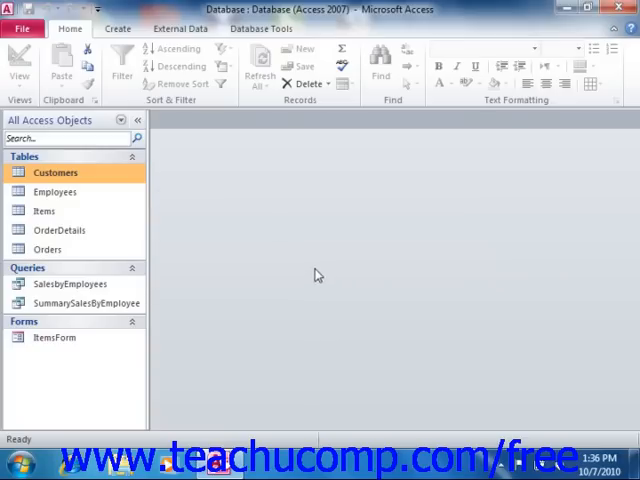
pyautogui.moveTo(279, 224)
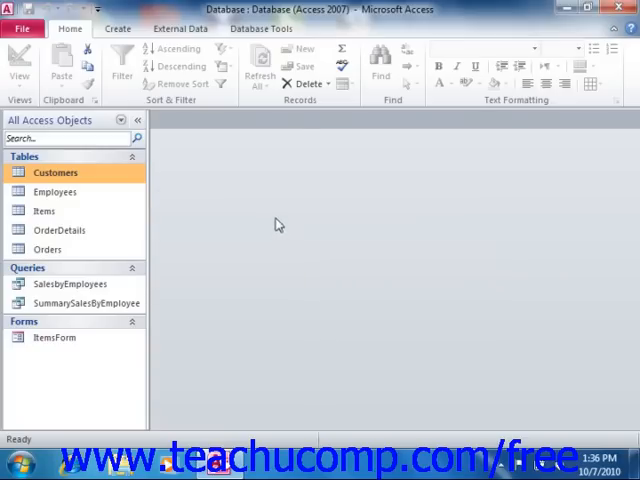
pyautogui.click(122, 172)
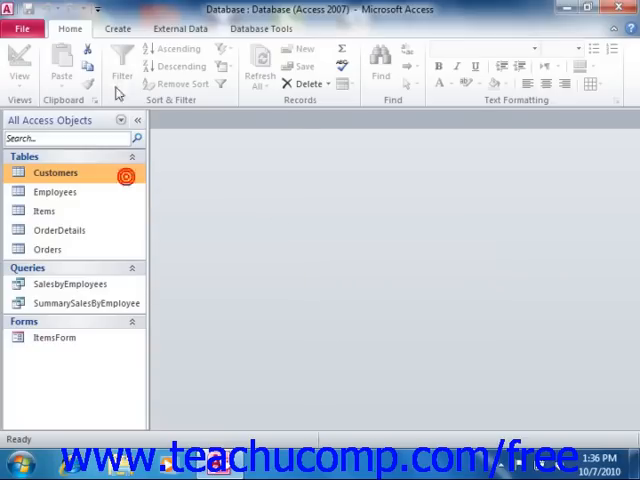
pyautogui.click(117, 29)
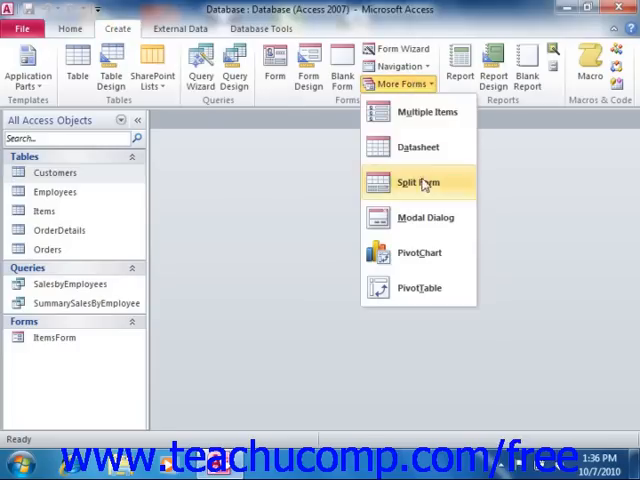
pyautogui.click(415, 182)
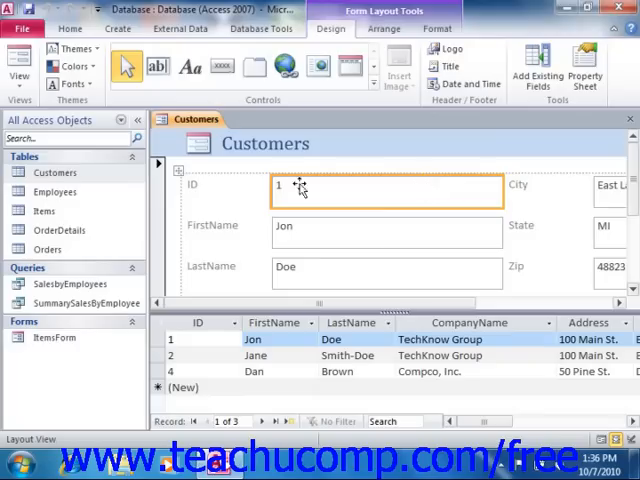
pyautogui.moveTo(310, 357)
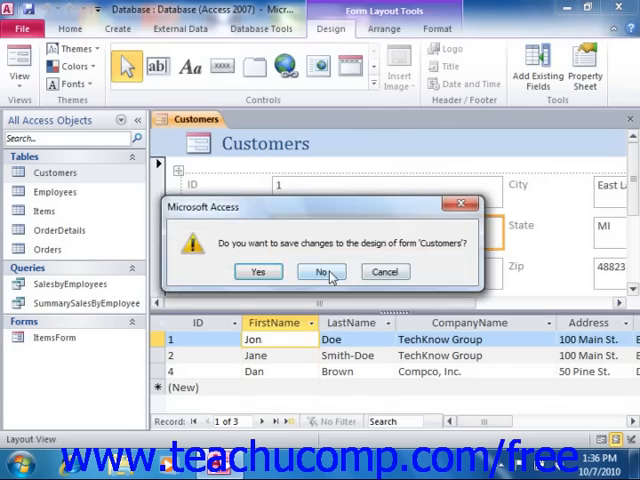
pyautogui.click(321, 271)
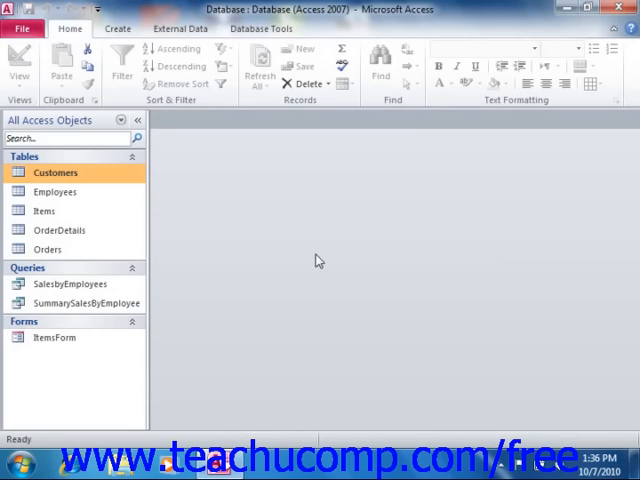
pyautogui.click(119, 30)
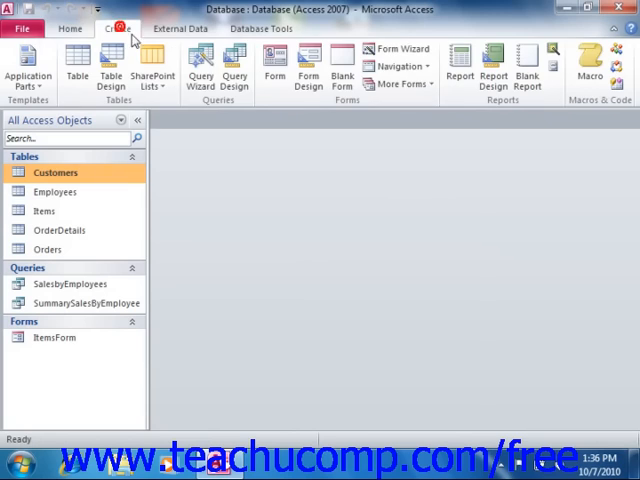
pyautogui.click(410, 83)
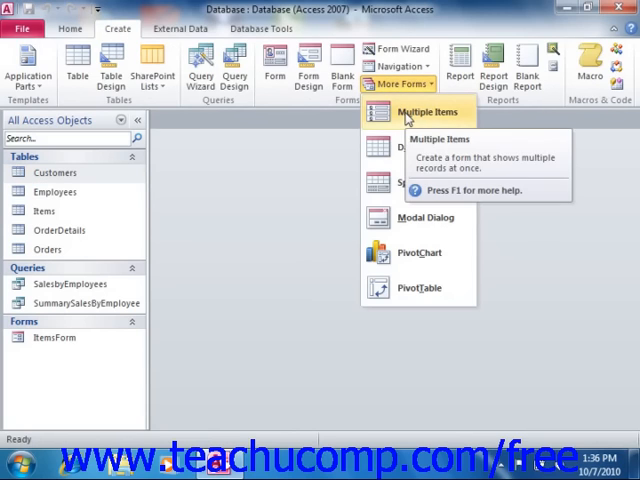
pyautogui.click(427, 112)
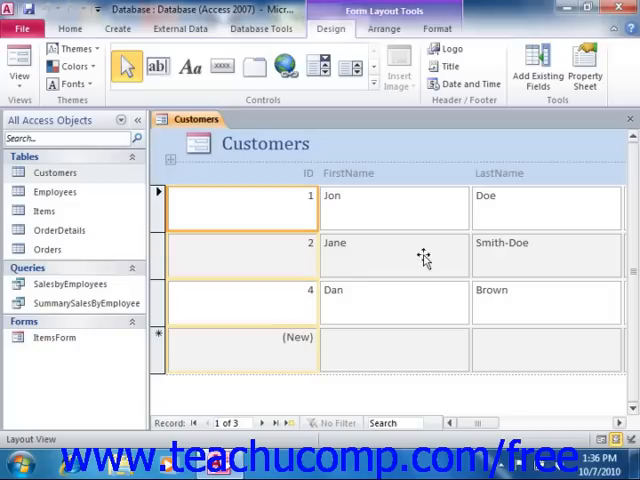
pyautogui.moveTo(388, 294)
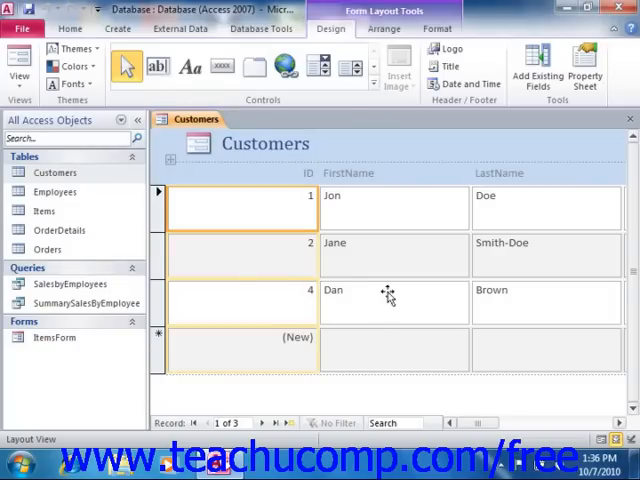
pyautogui.moveTo(628, 421)
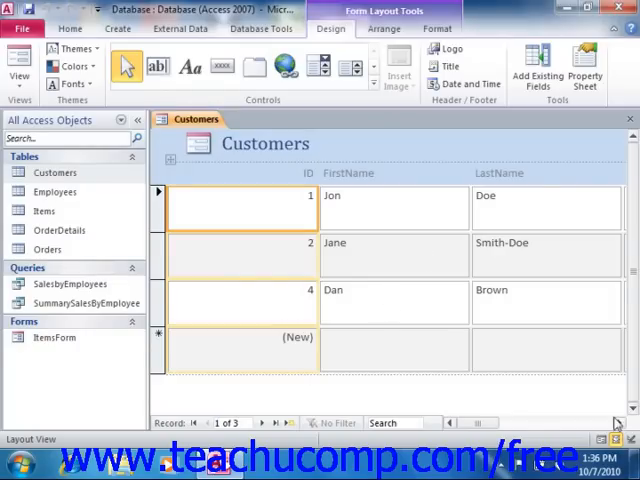
pyautogui.hscroll(3)
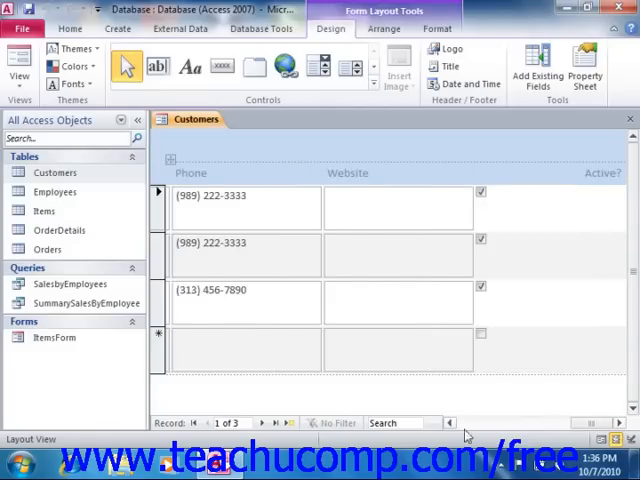
pyautogui.click(442, 423)
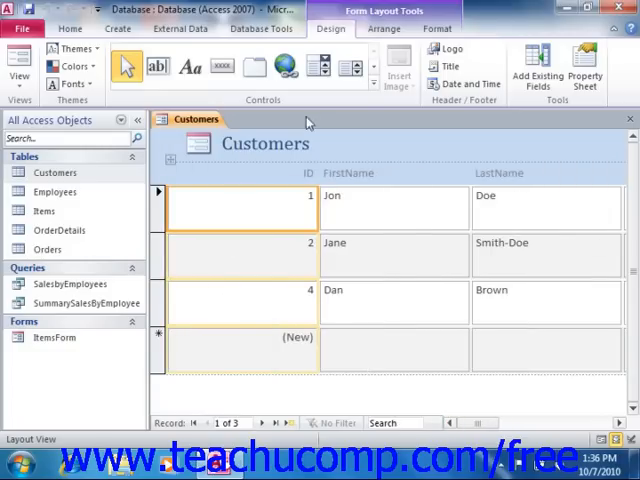
pyautogui.moveTo(618, 130)
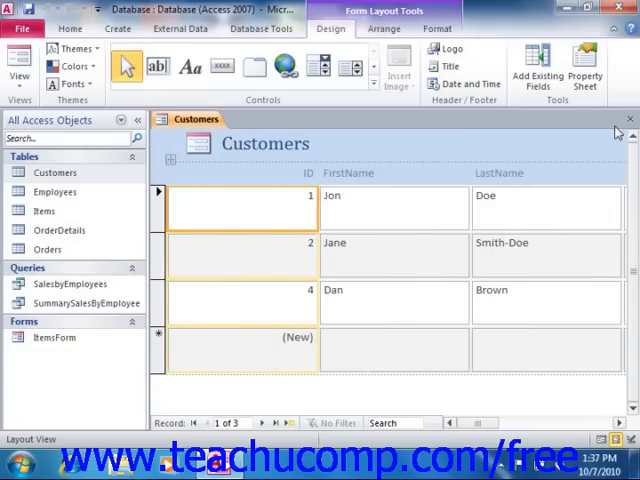
pyautogui.click(627, 118)
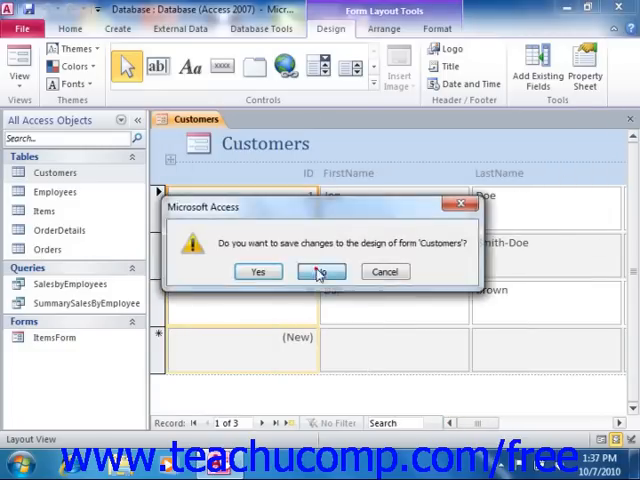
pyautogui.click(321, 271)
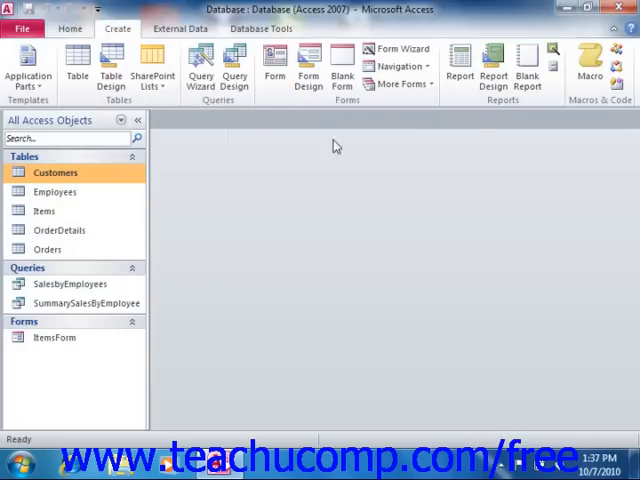
# Show the More Forms list of additional layouts for the Customers table.
pyautogui.click(400, 84)
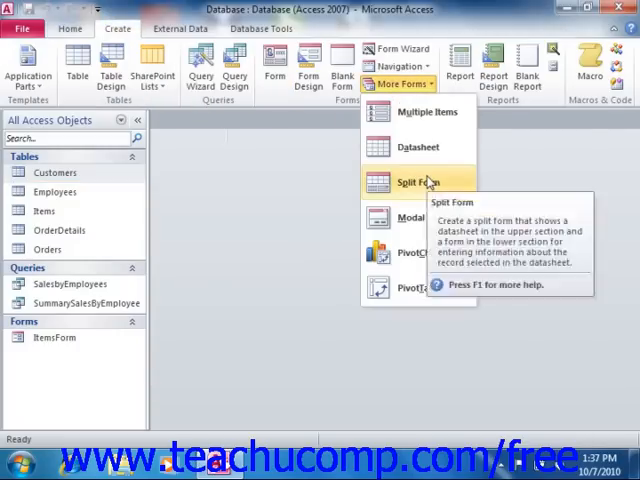
pyautogui.moveTo(432, 111)
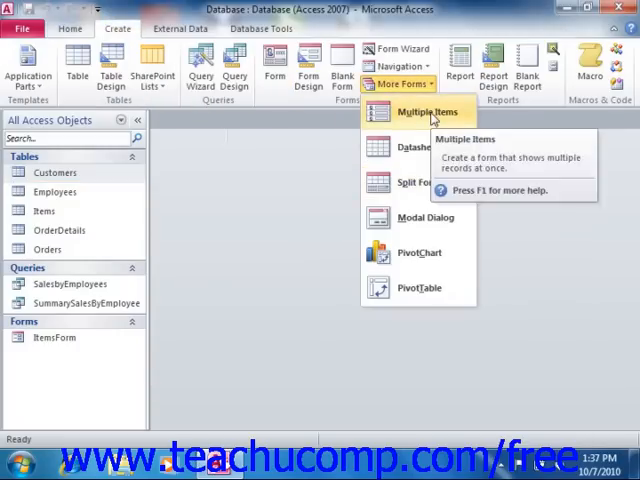